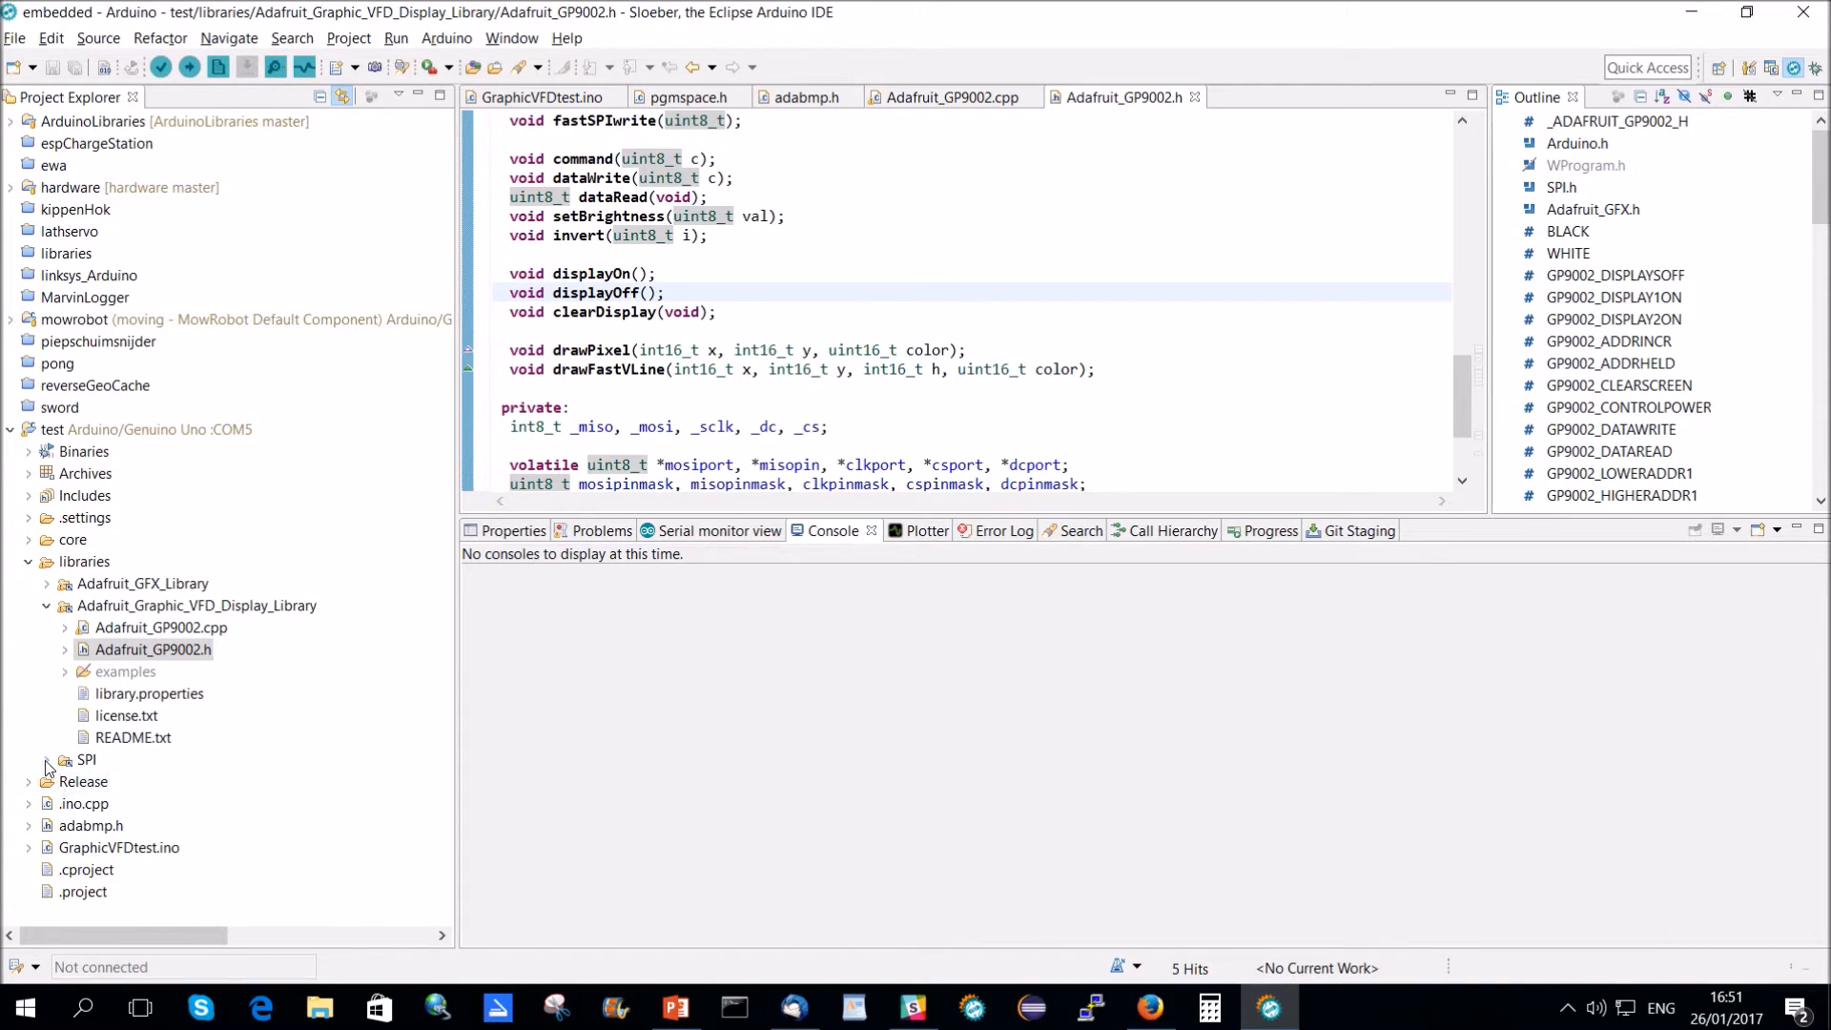
Expand libraries > SPI > src in the test project and open SPI.h in the editor.
click(46, 759)
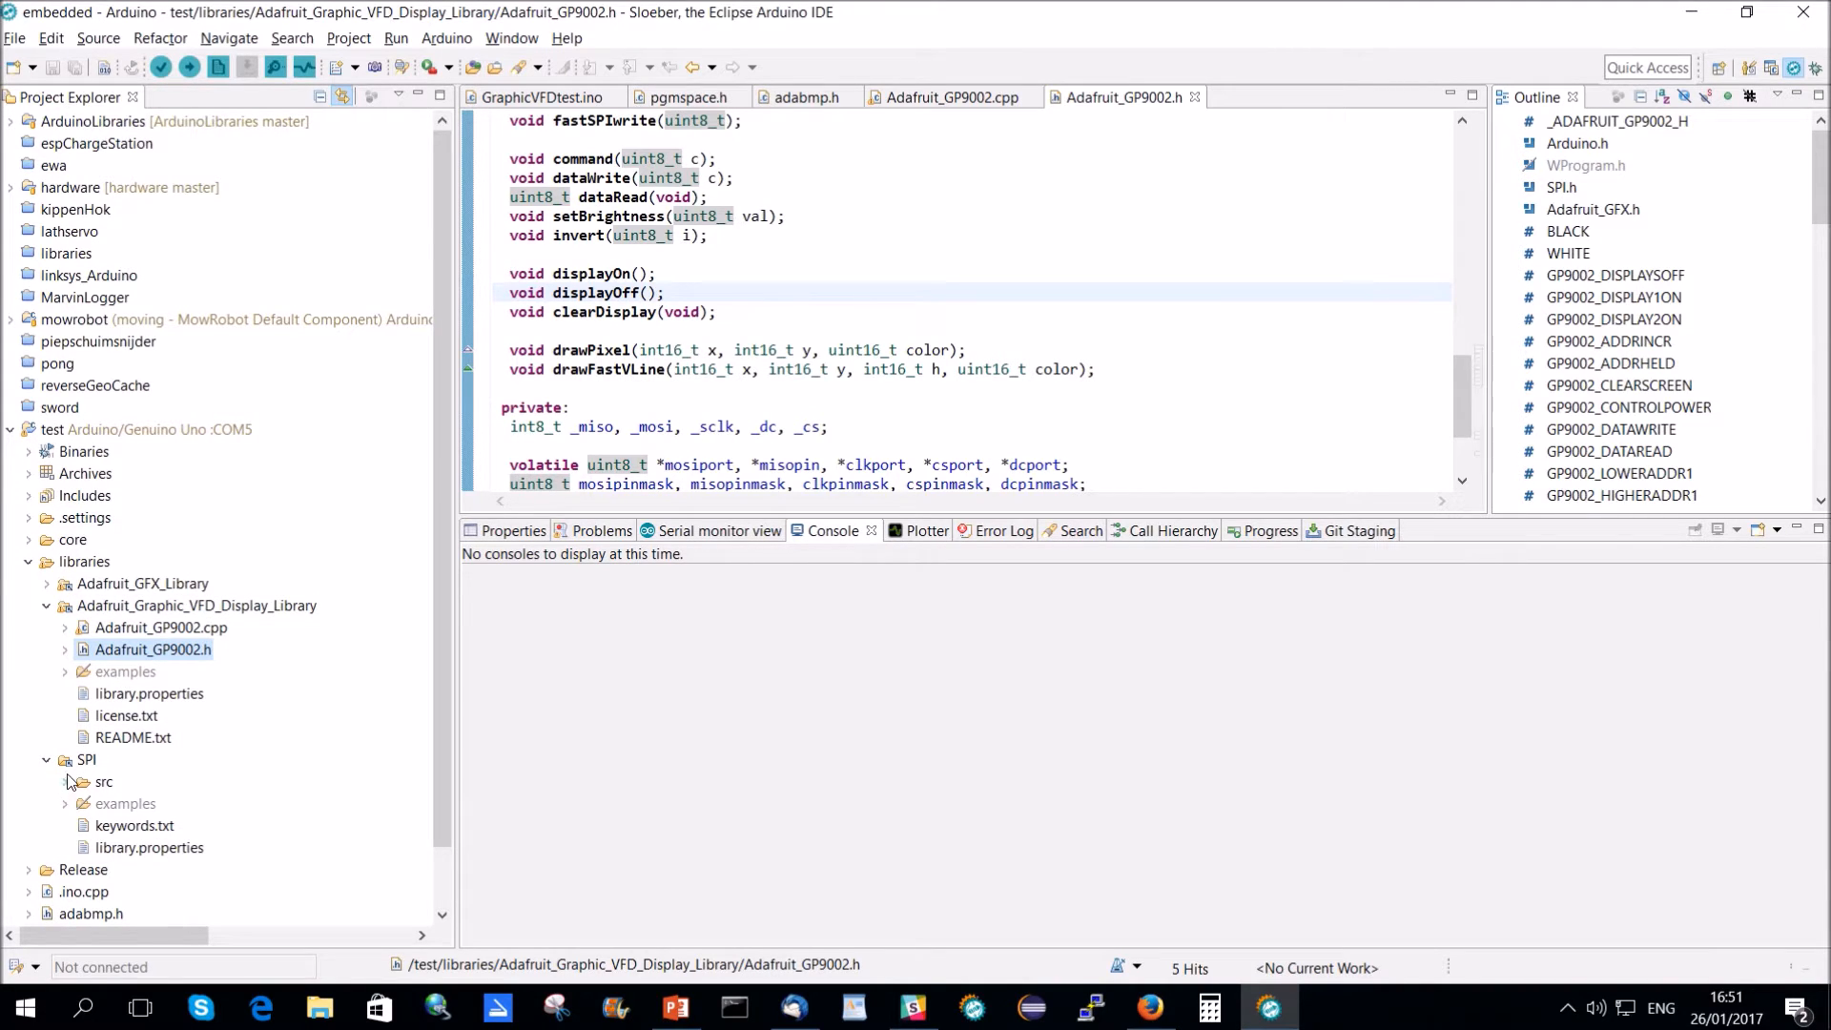
click(67, 781)
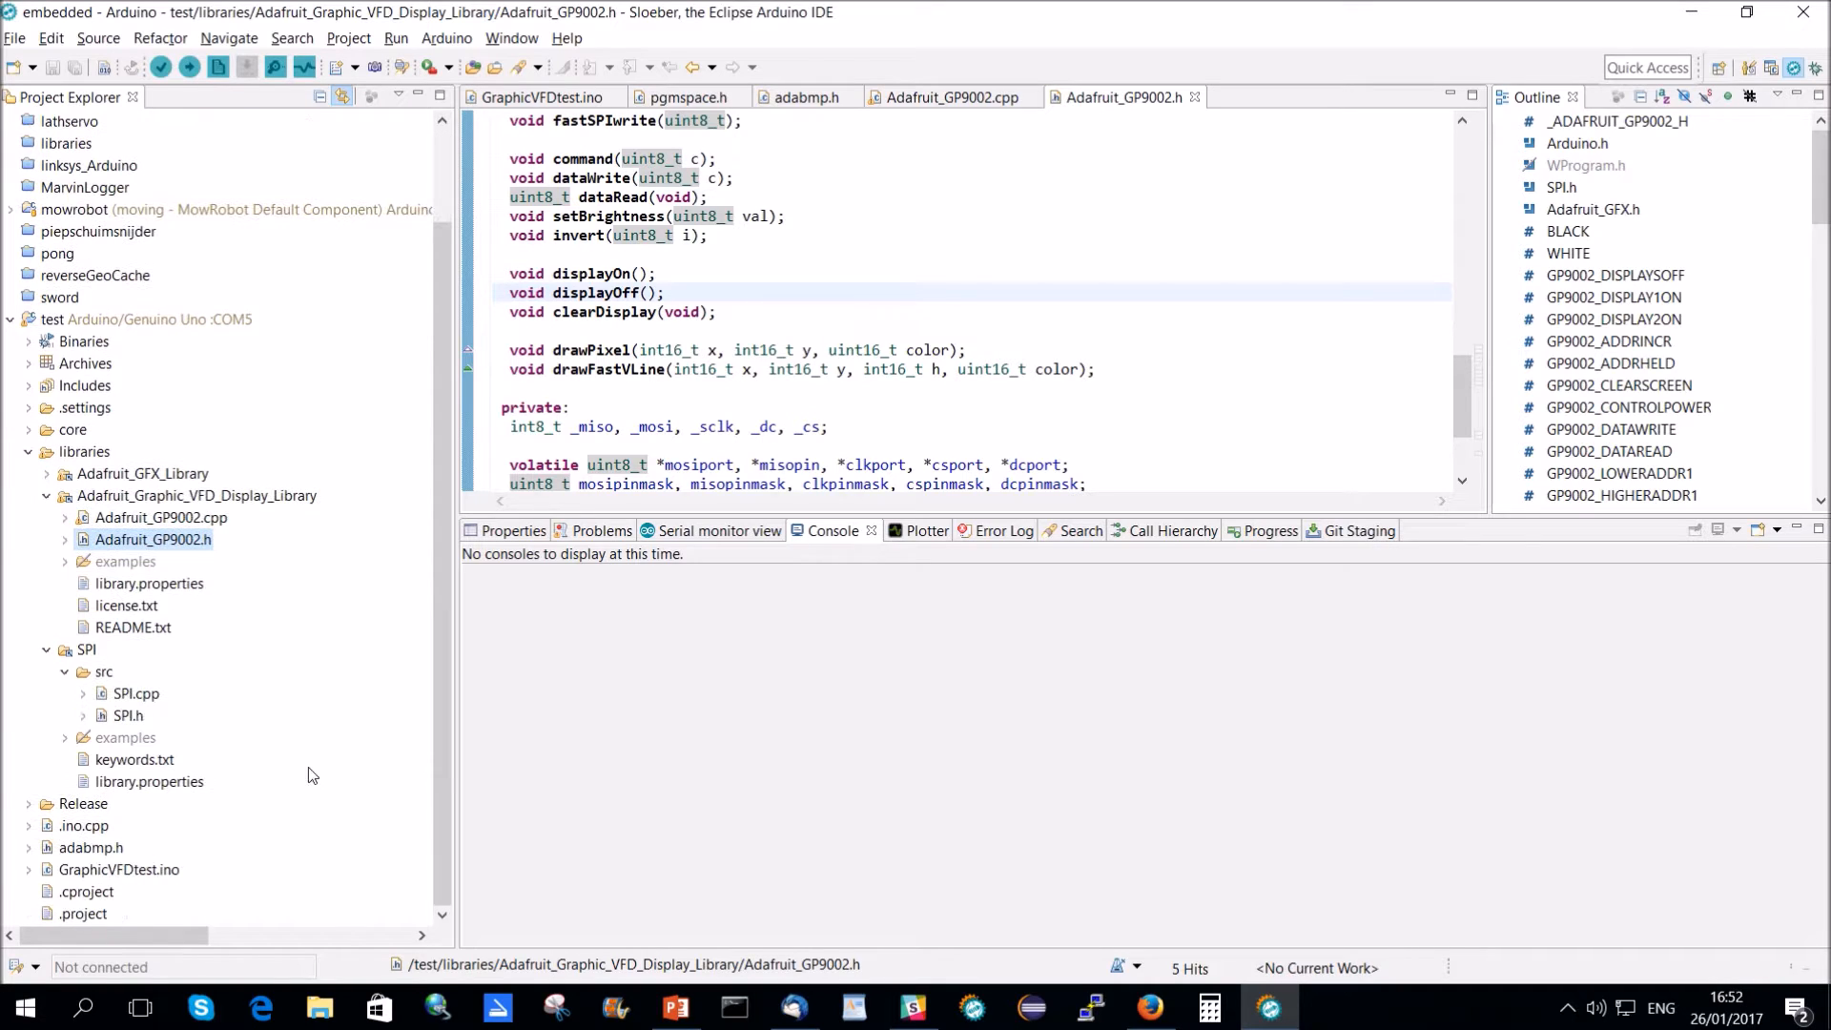
click(129, 714)
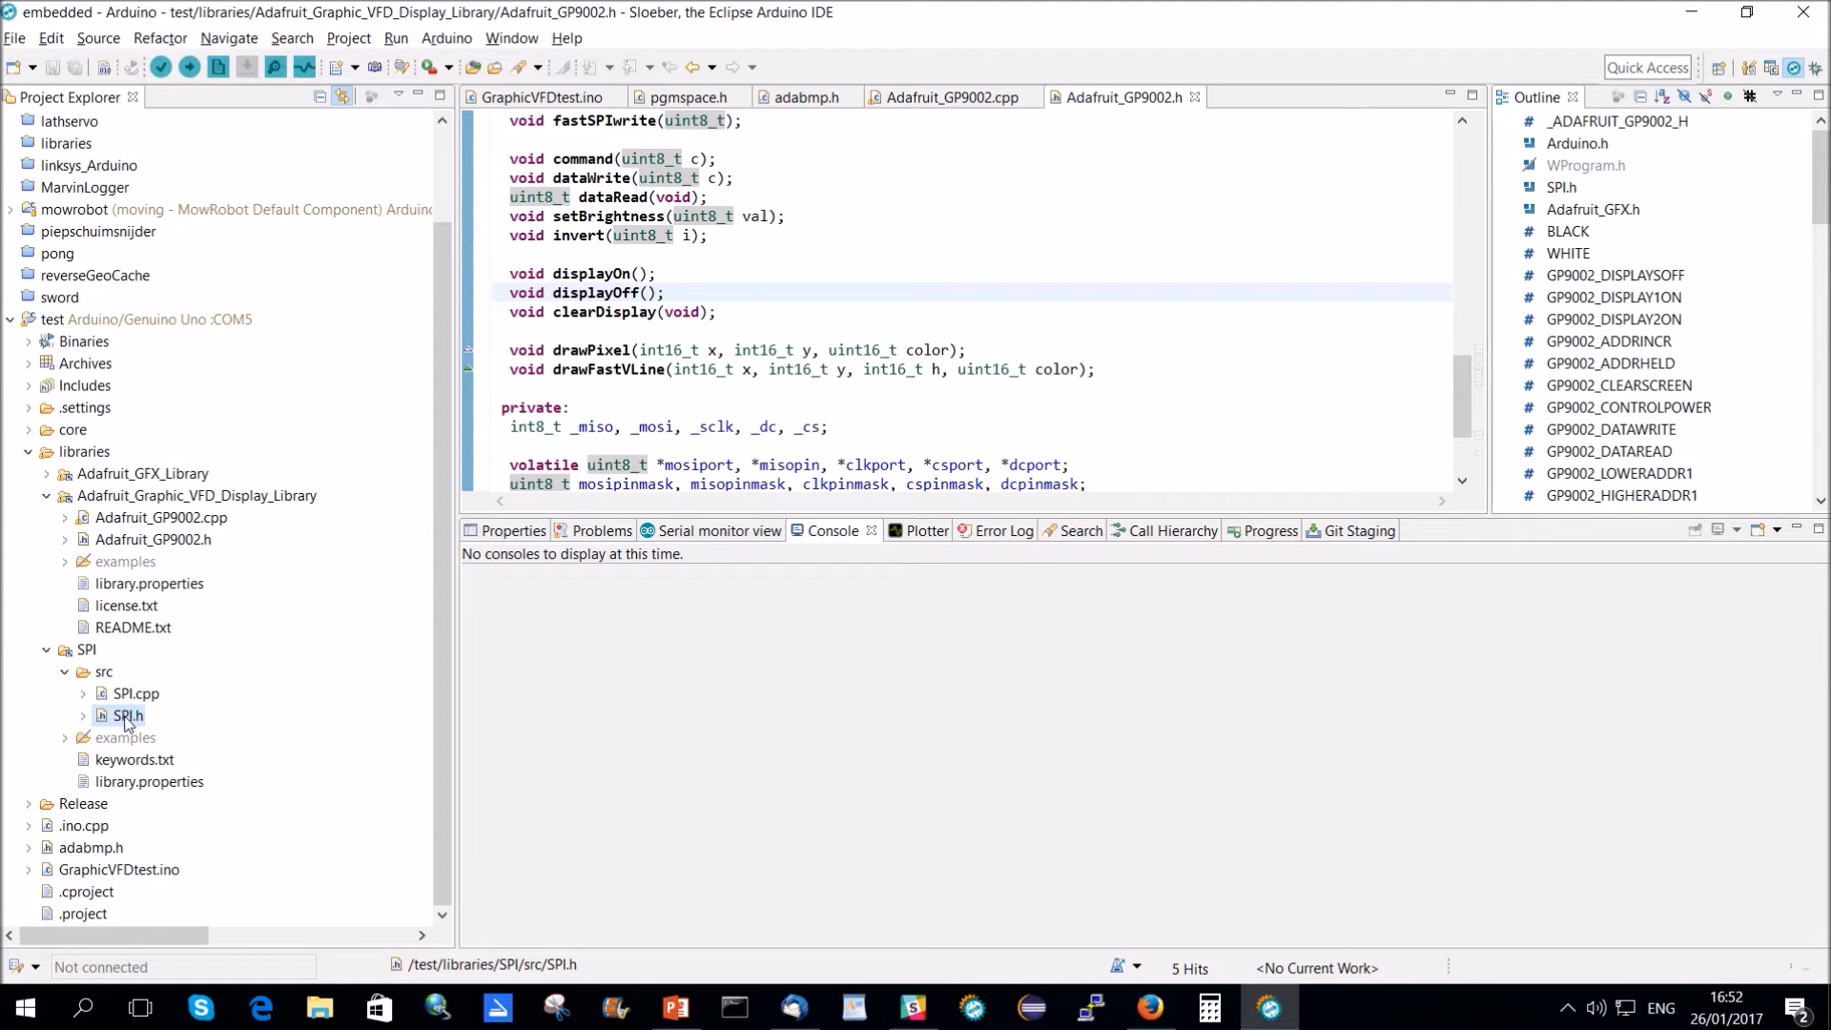
double_click(125, 714)
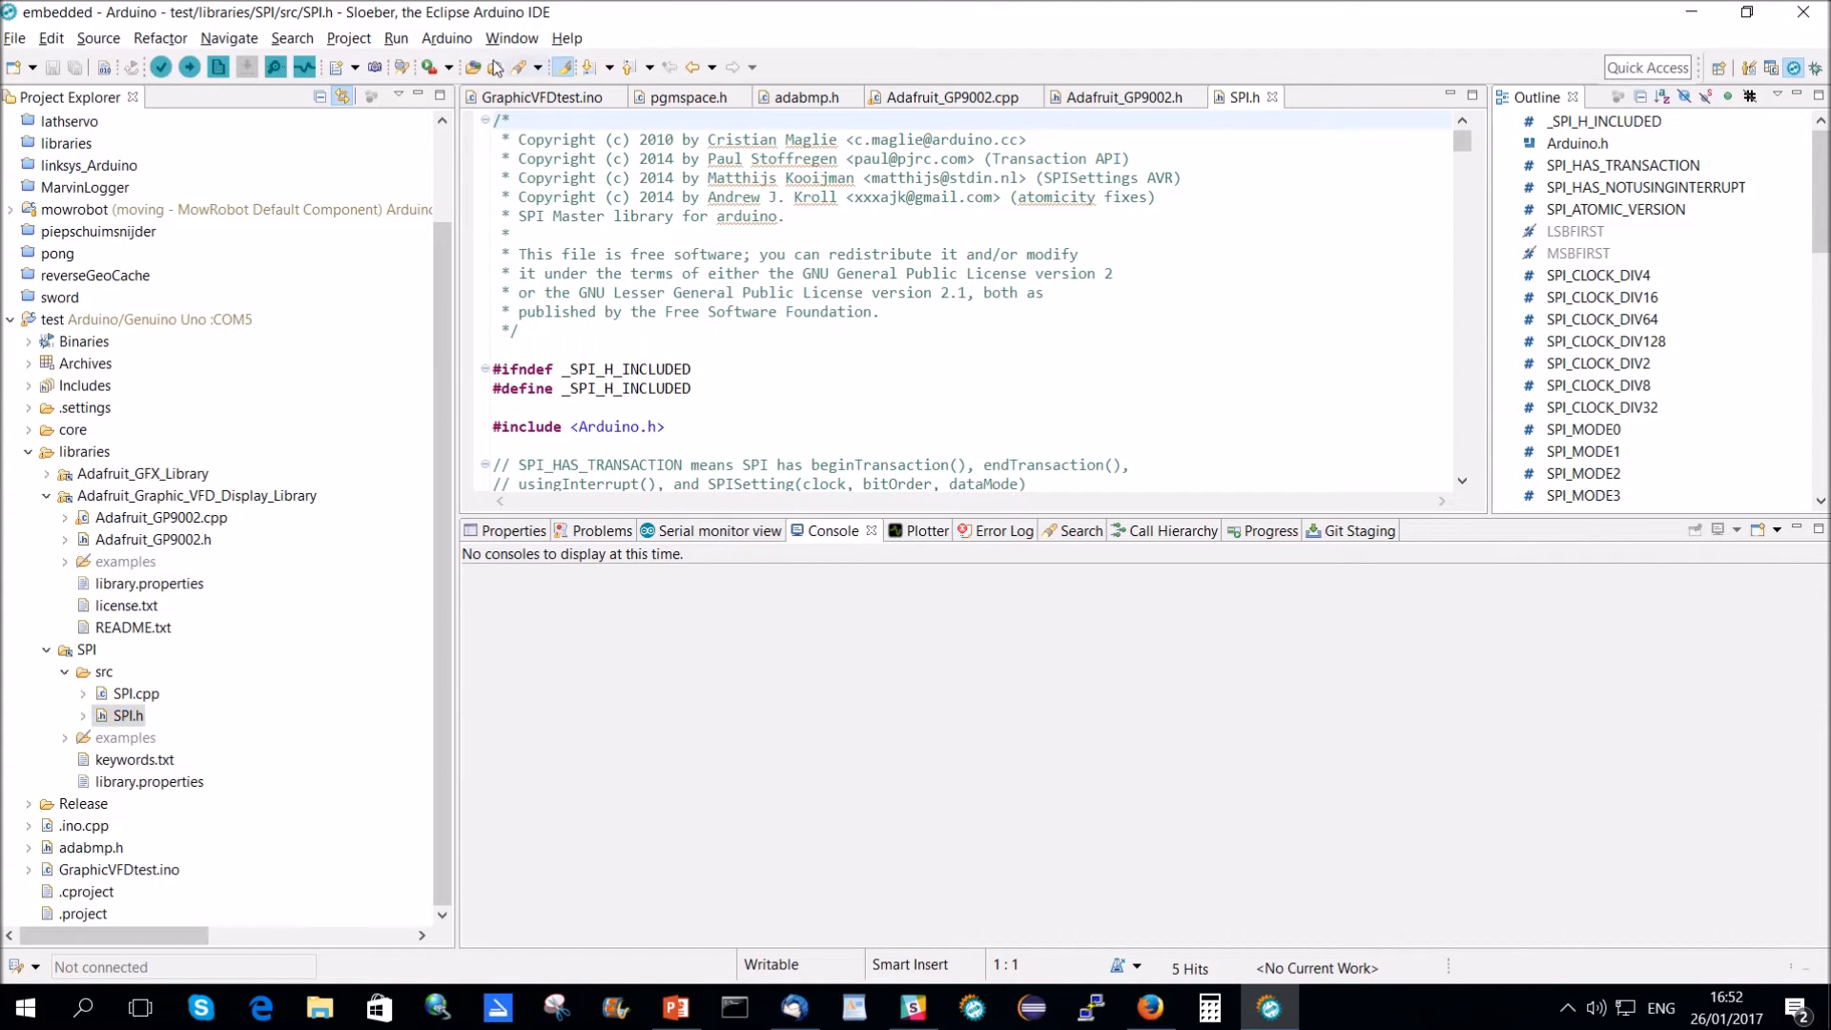
click(511, 37)
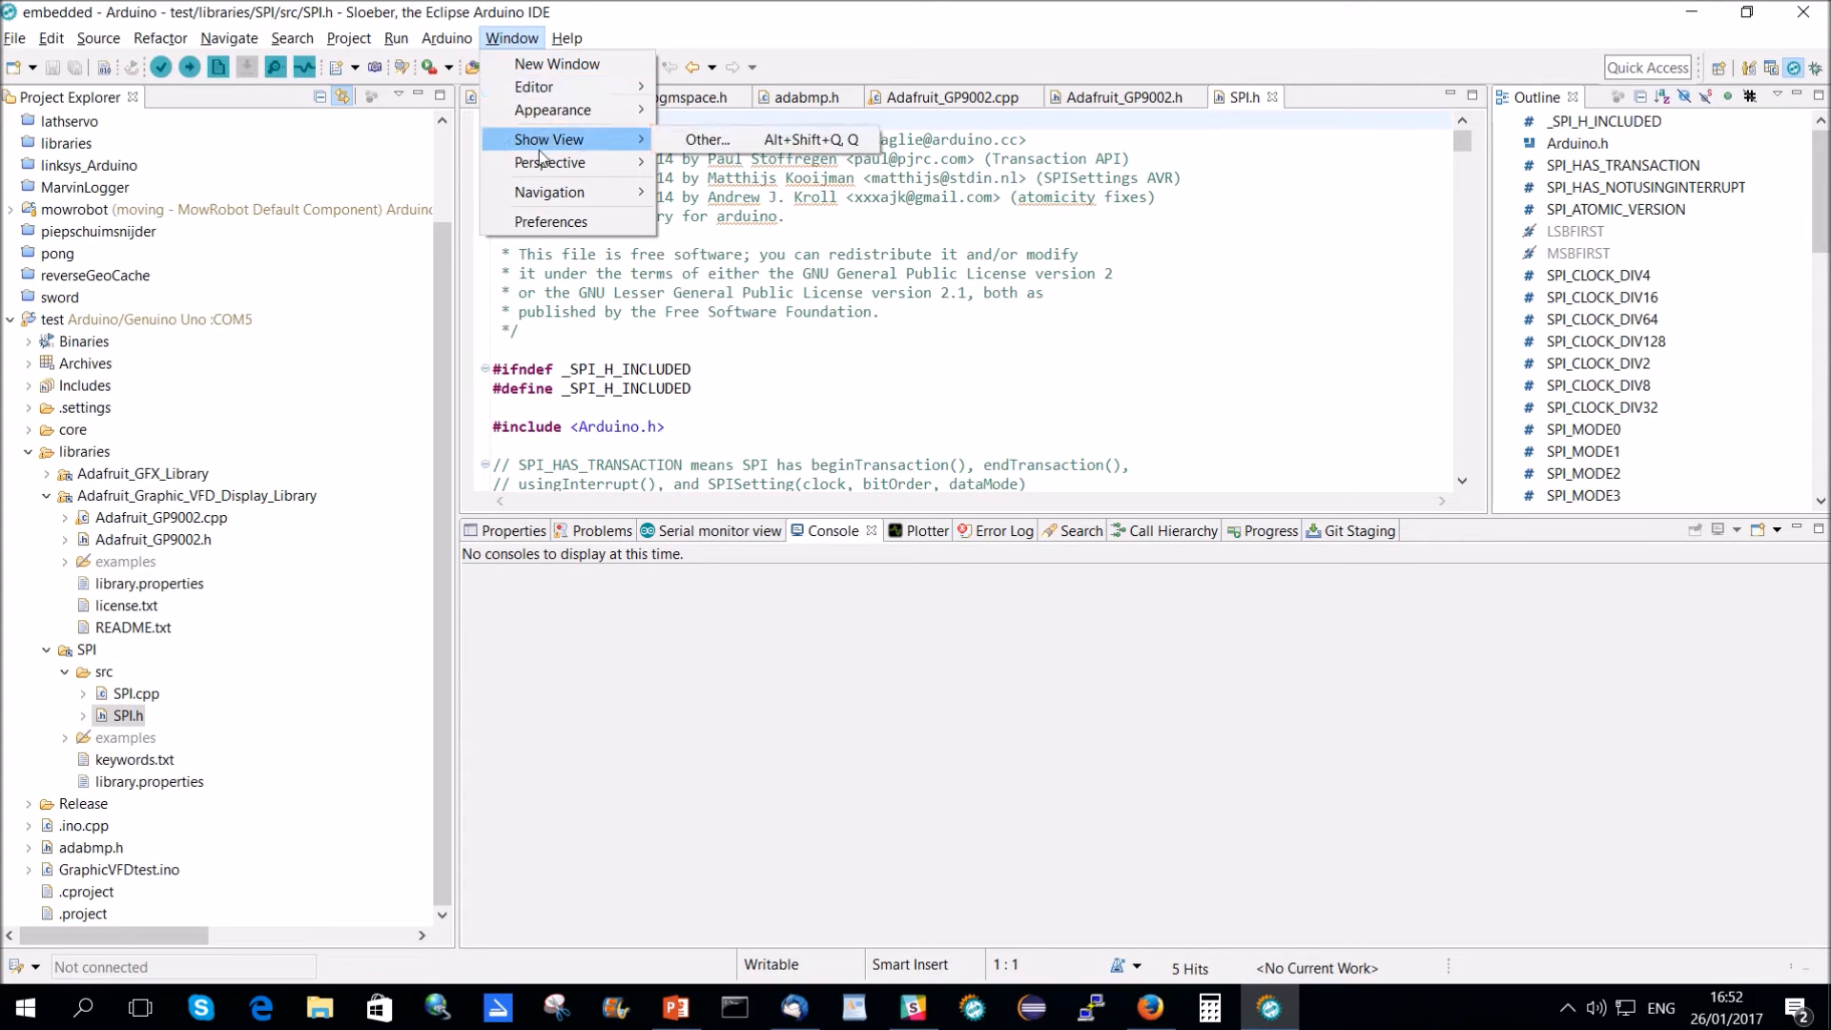
Open the C/C++ Include Browser view by filtering the views list for 'in'.
click(705, 139)
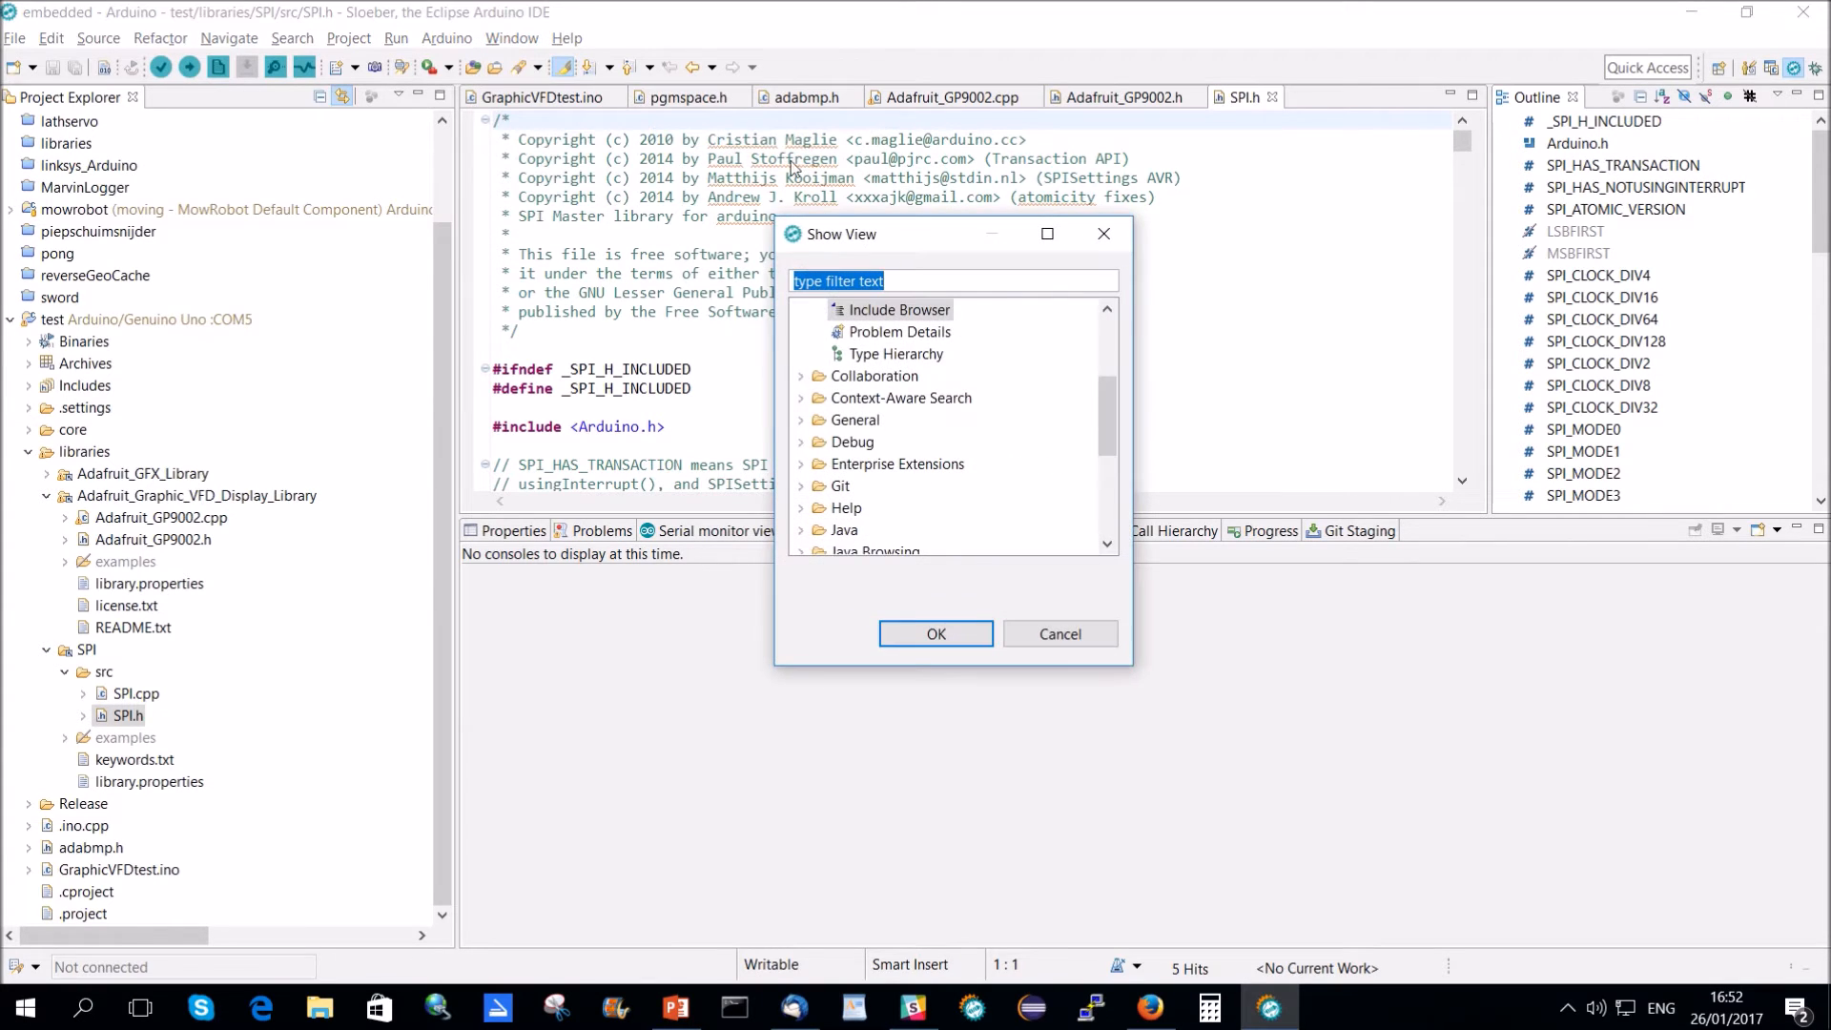
text(include)
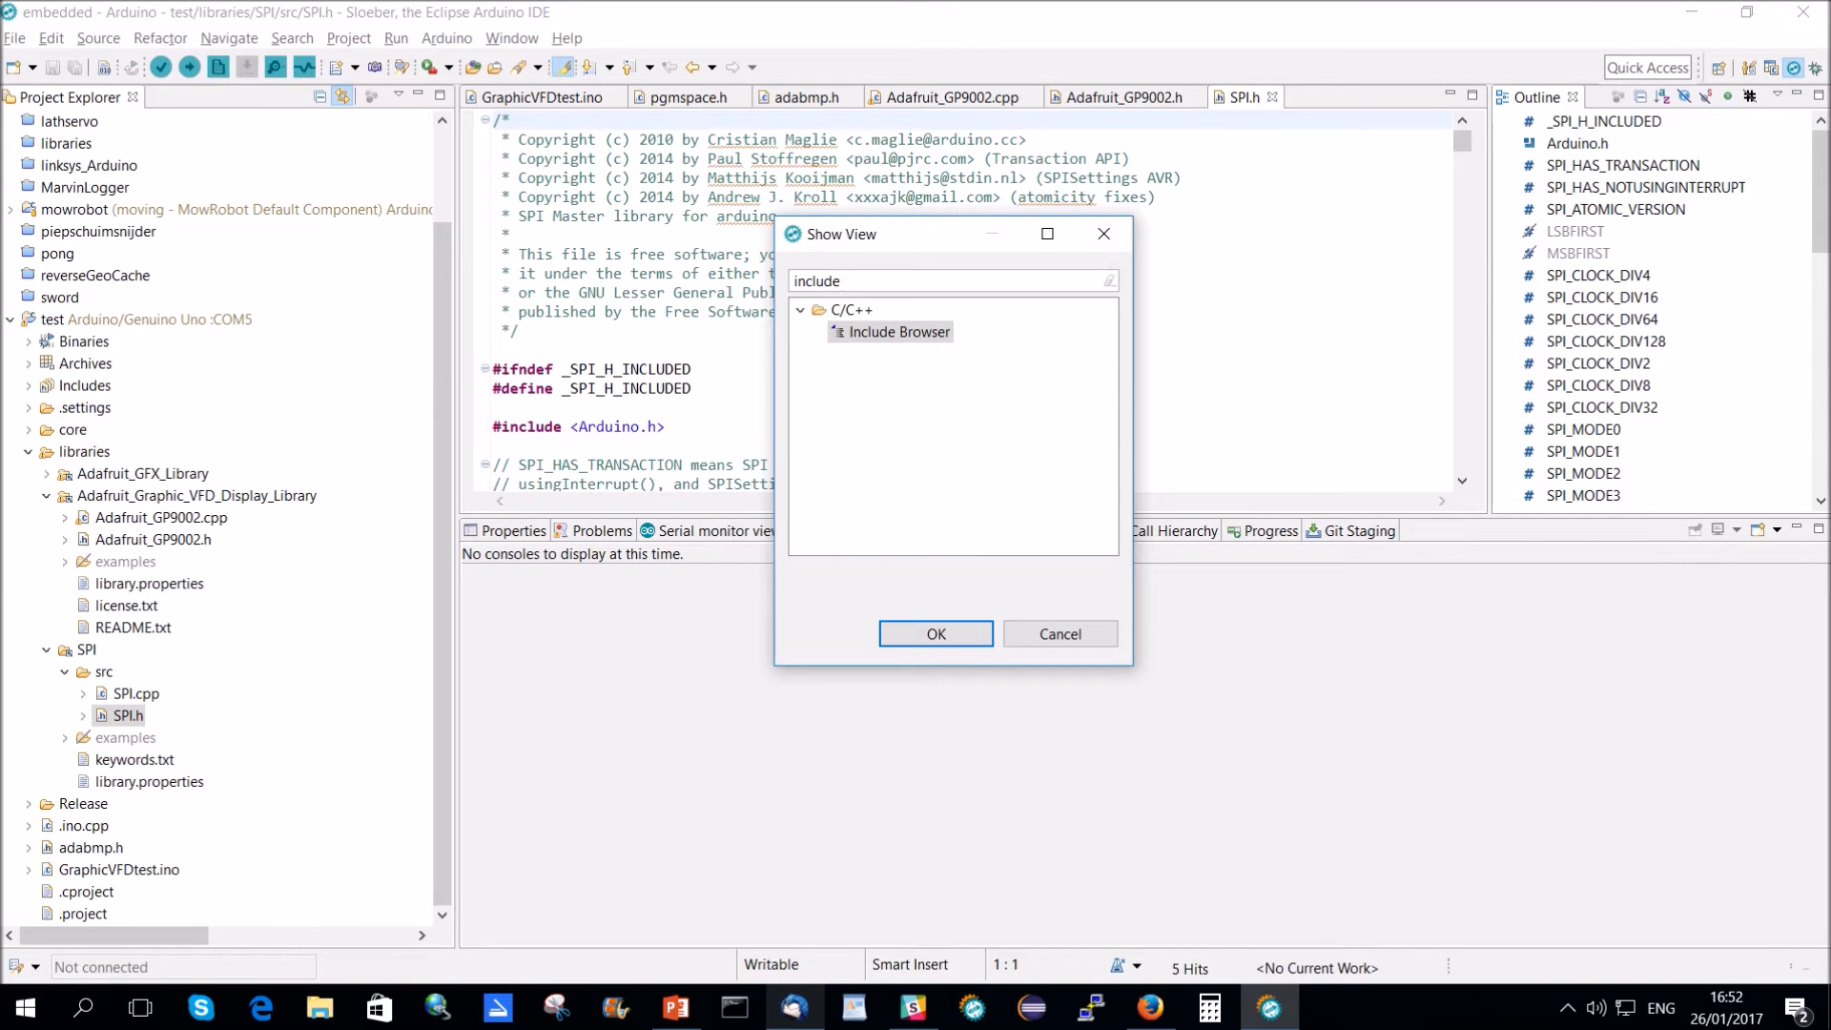
click(935, 634)
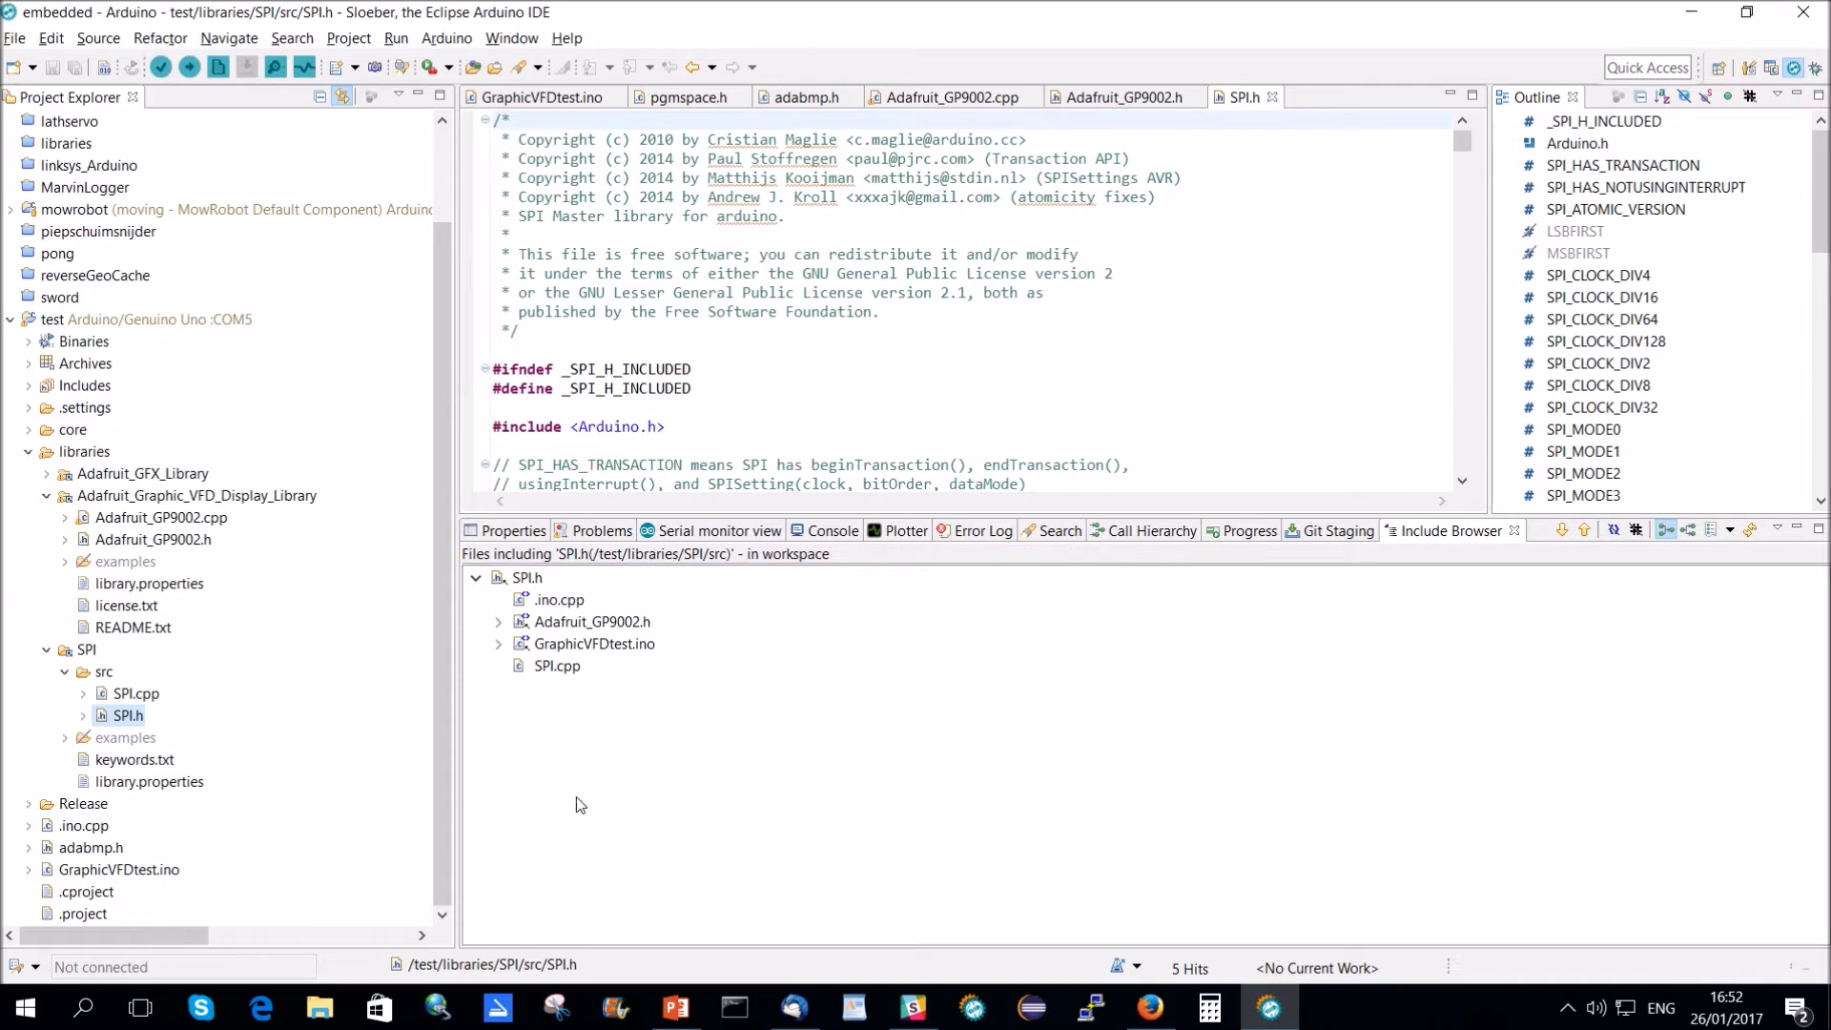
Select GraphicVFDtest.ino among the four files that include SPI.h.
click(561, 599)
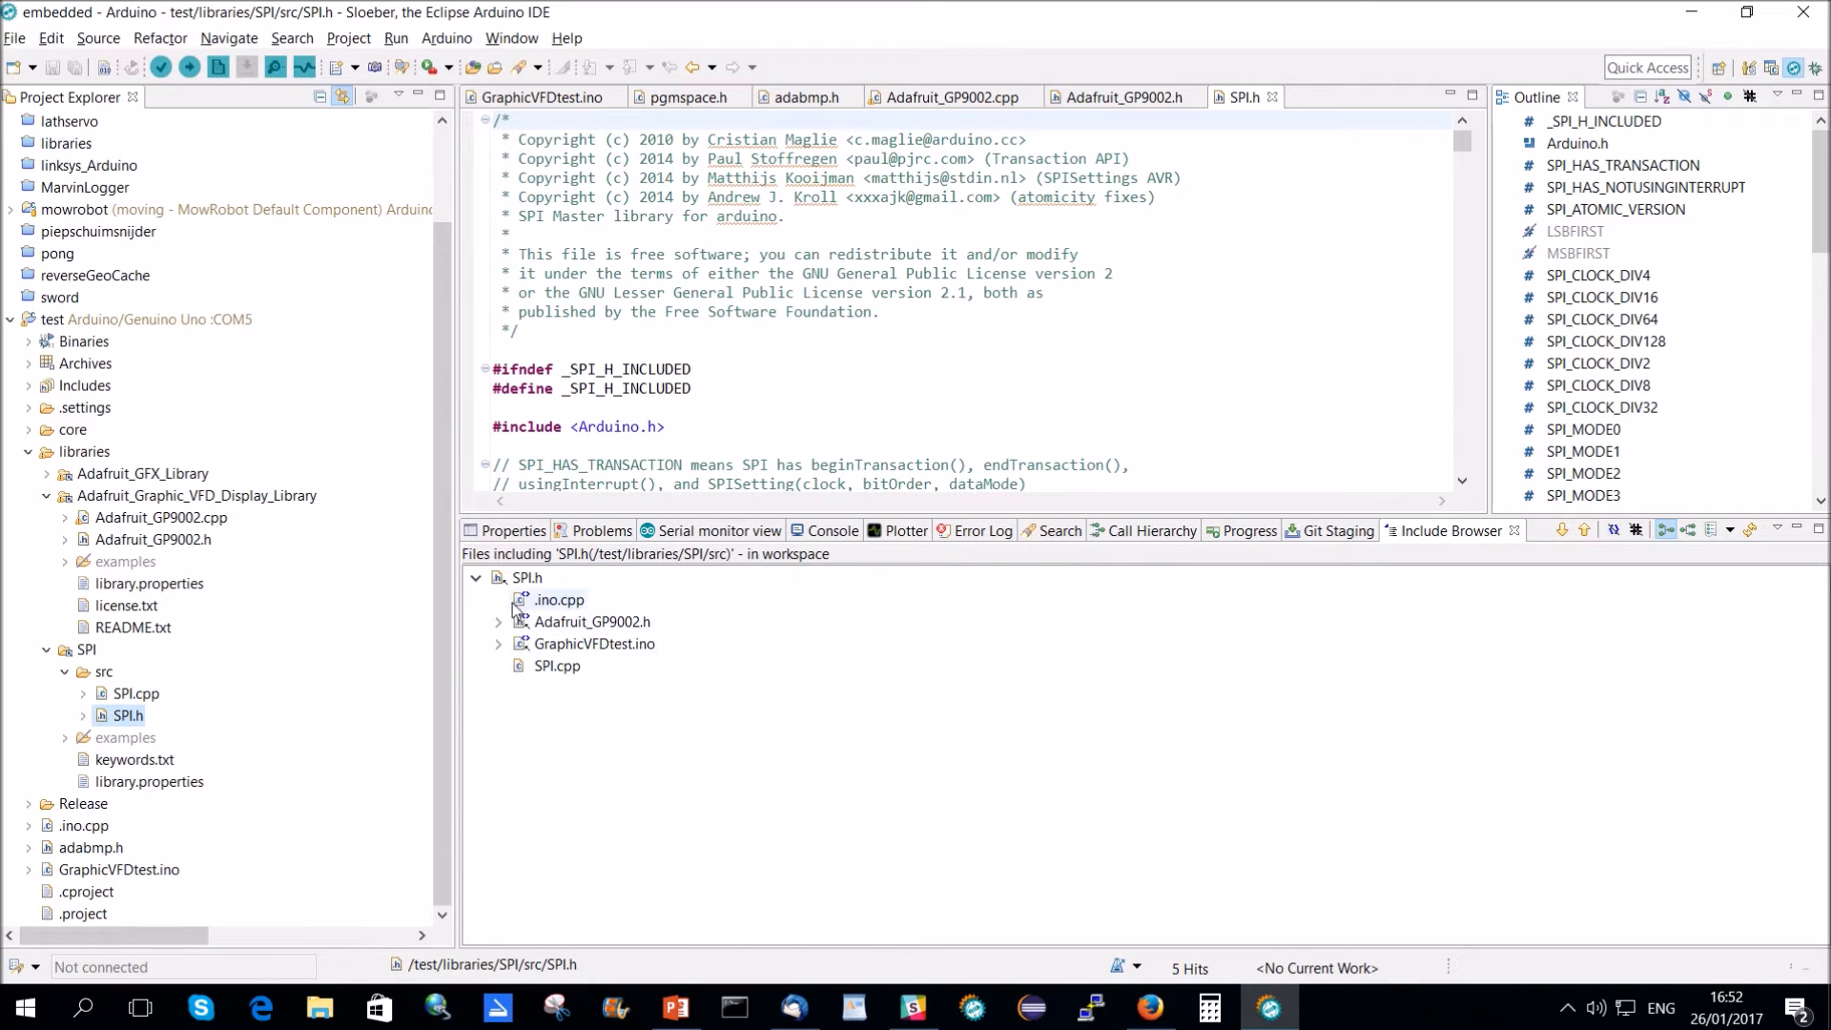
mouse_move(553, 607)
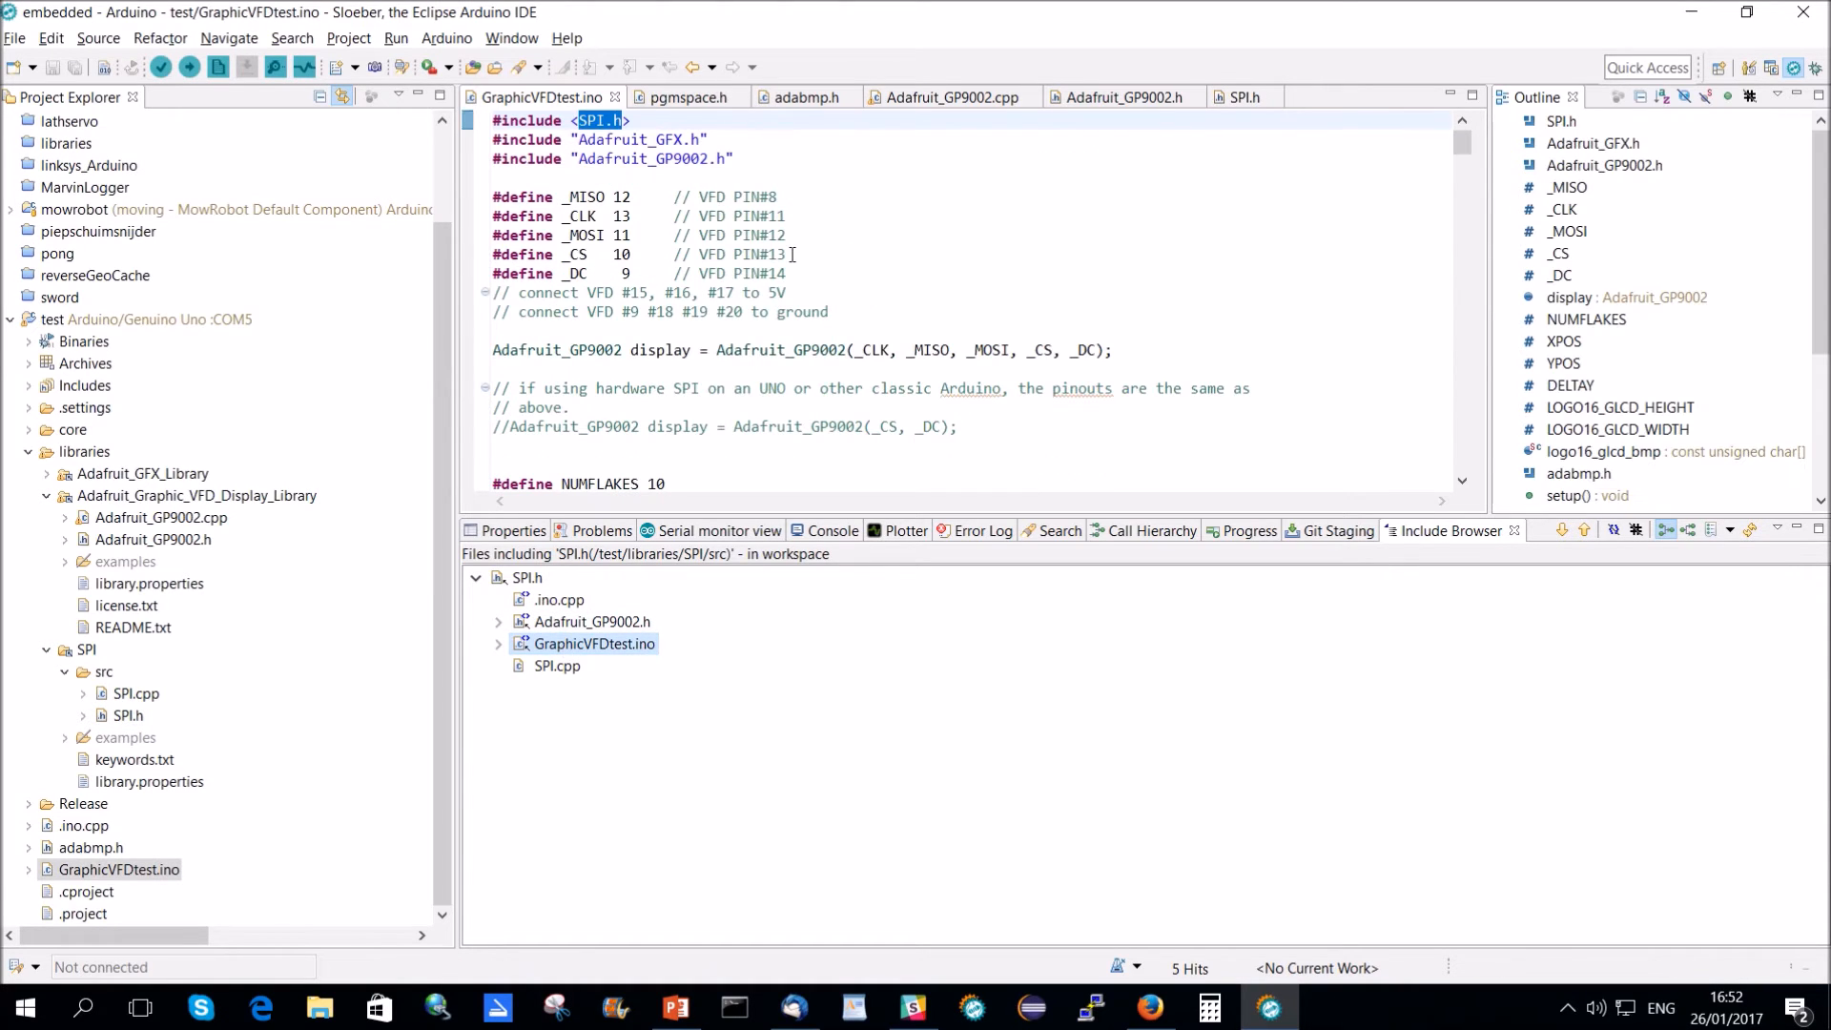
mouse_move(1671, 644)
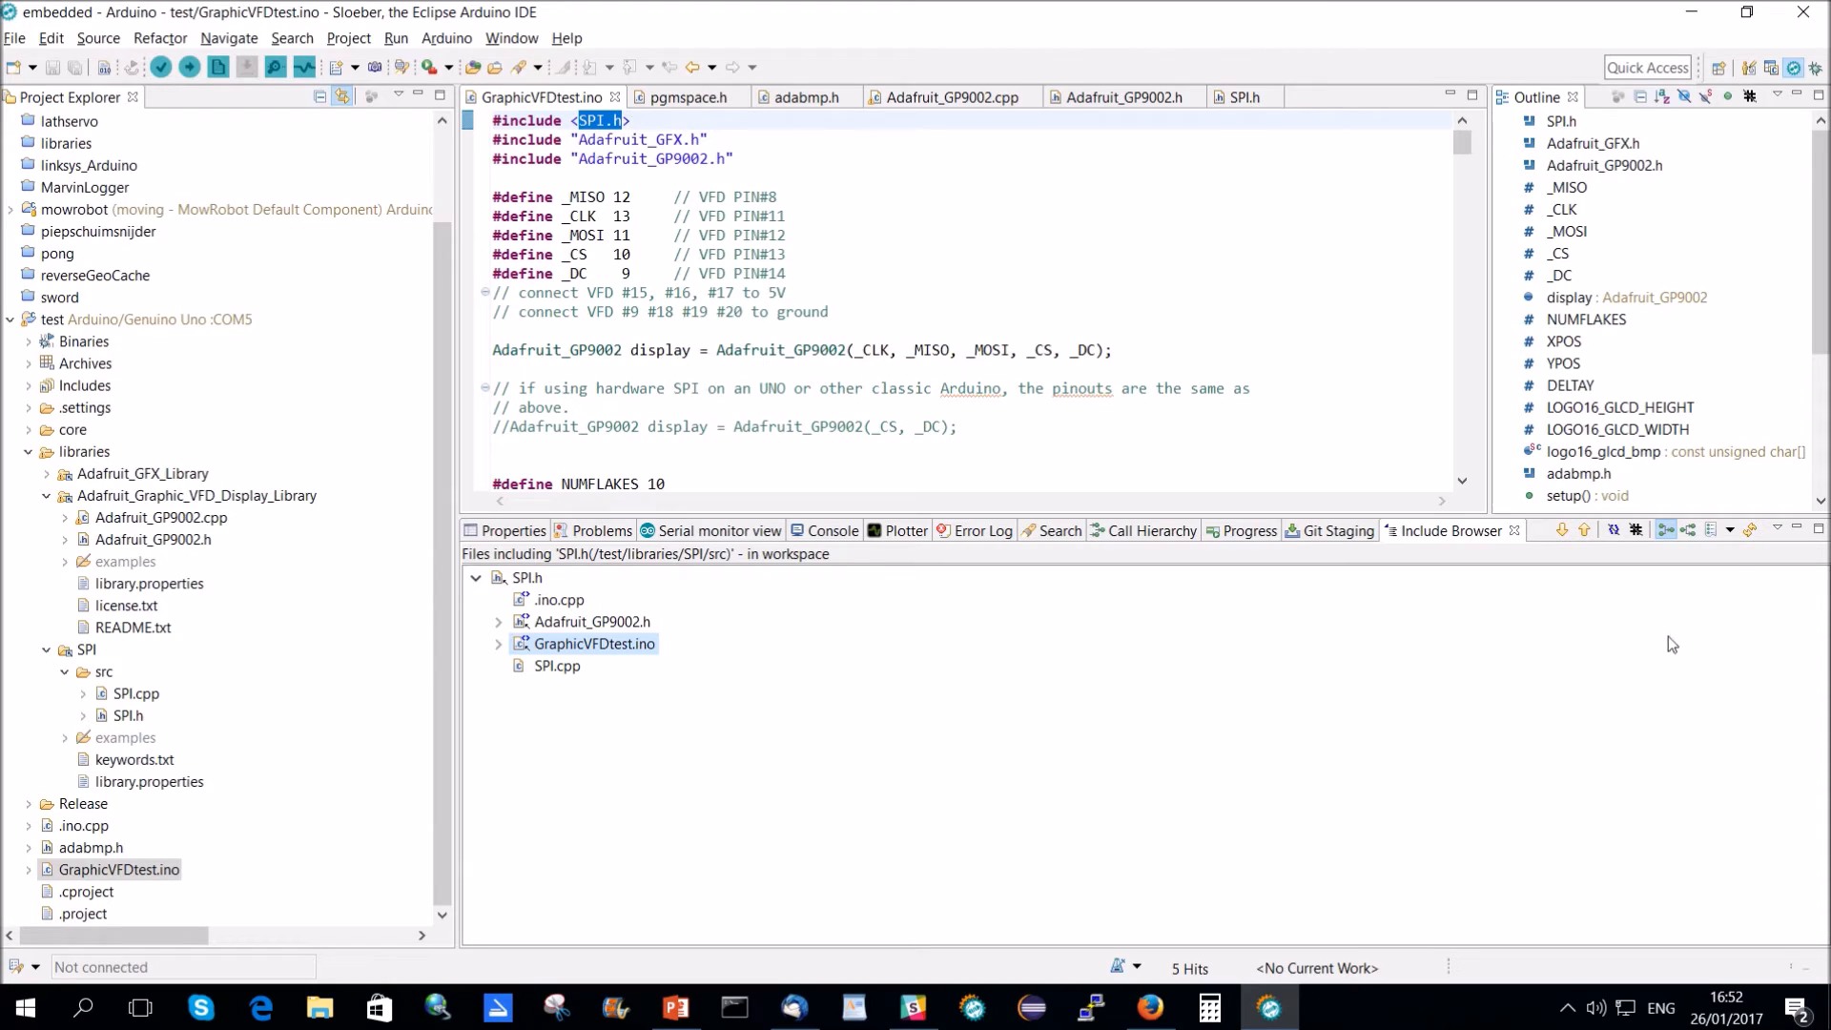
mouse_move(1666, 530)
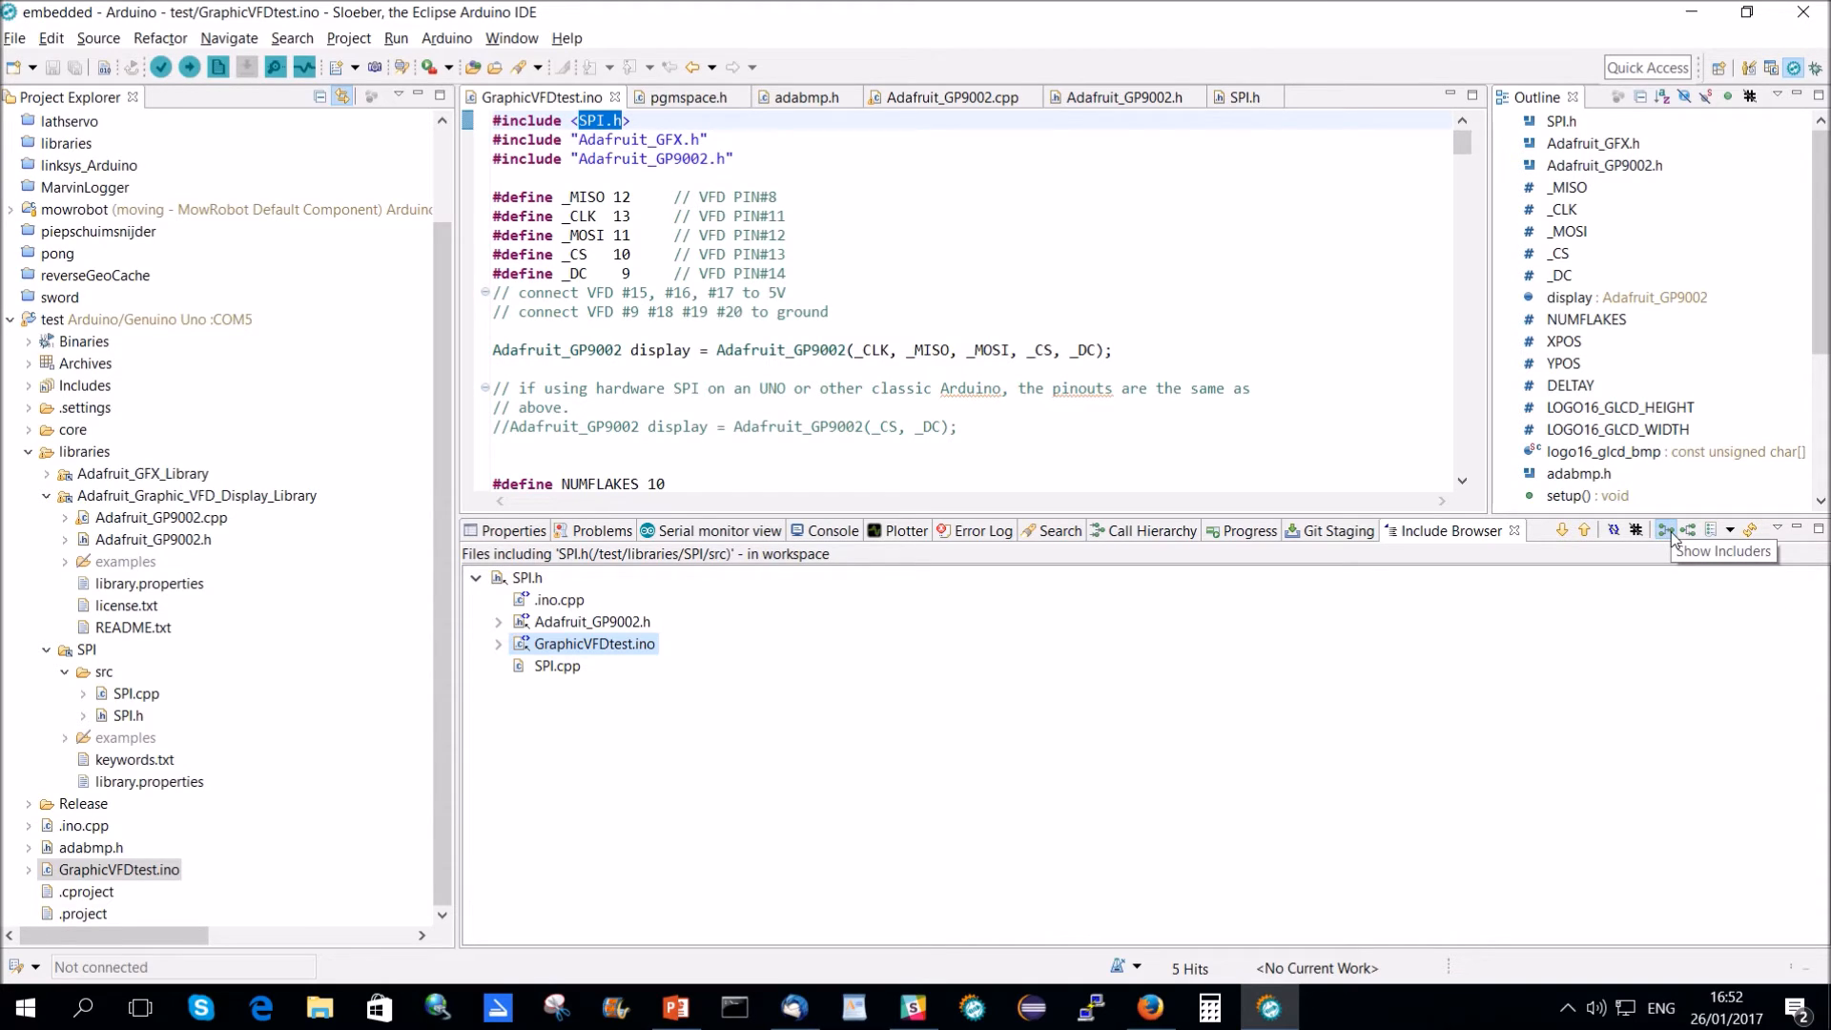
mouse_move(1671, 540)
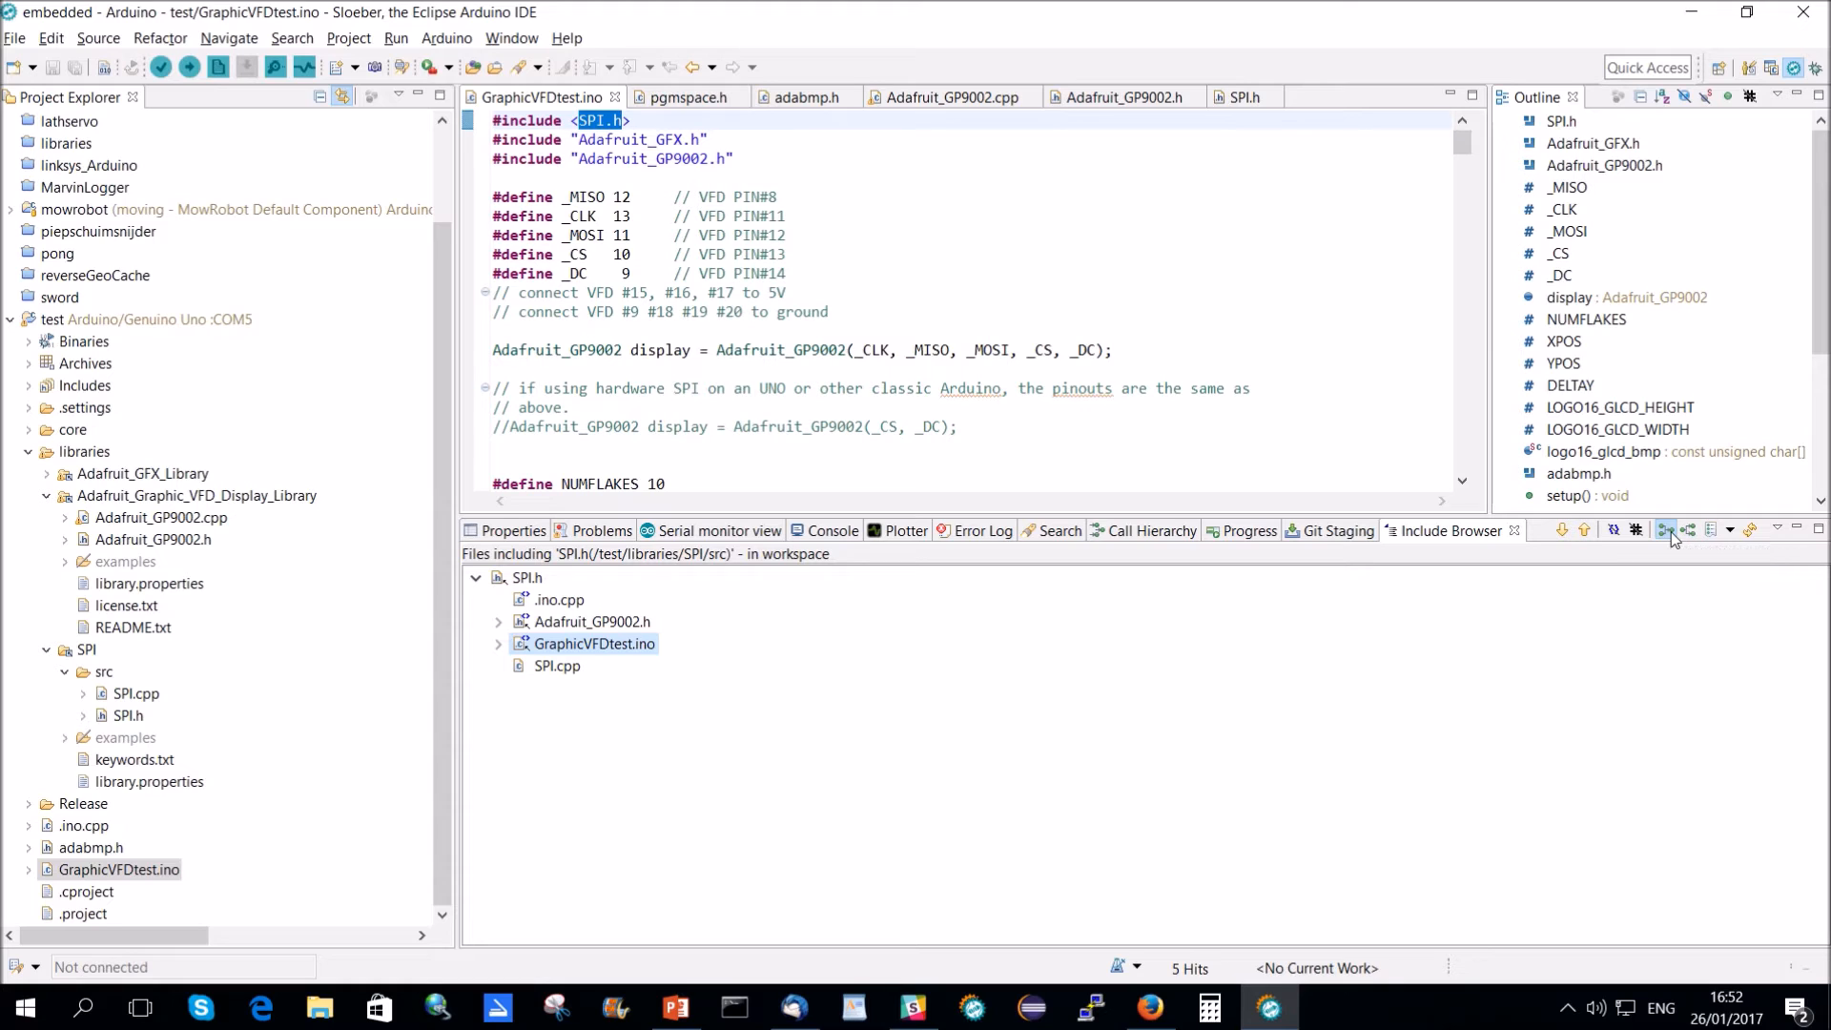
mouse_move(1691, 529)
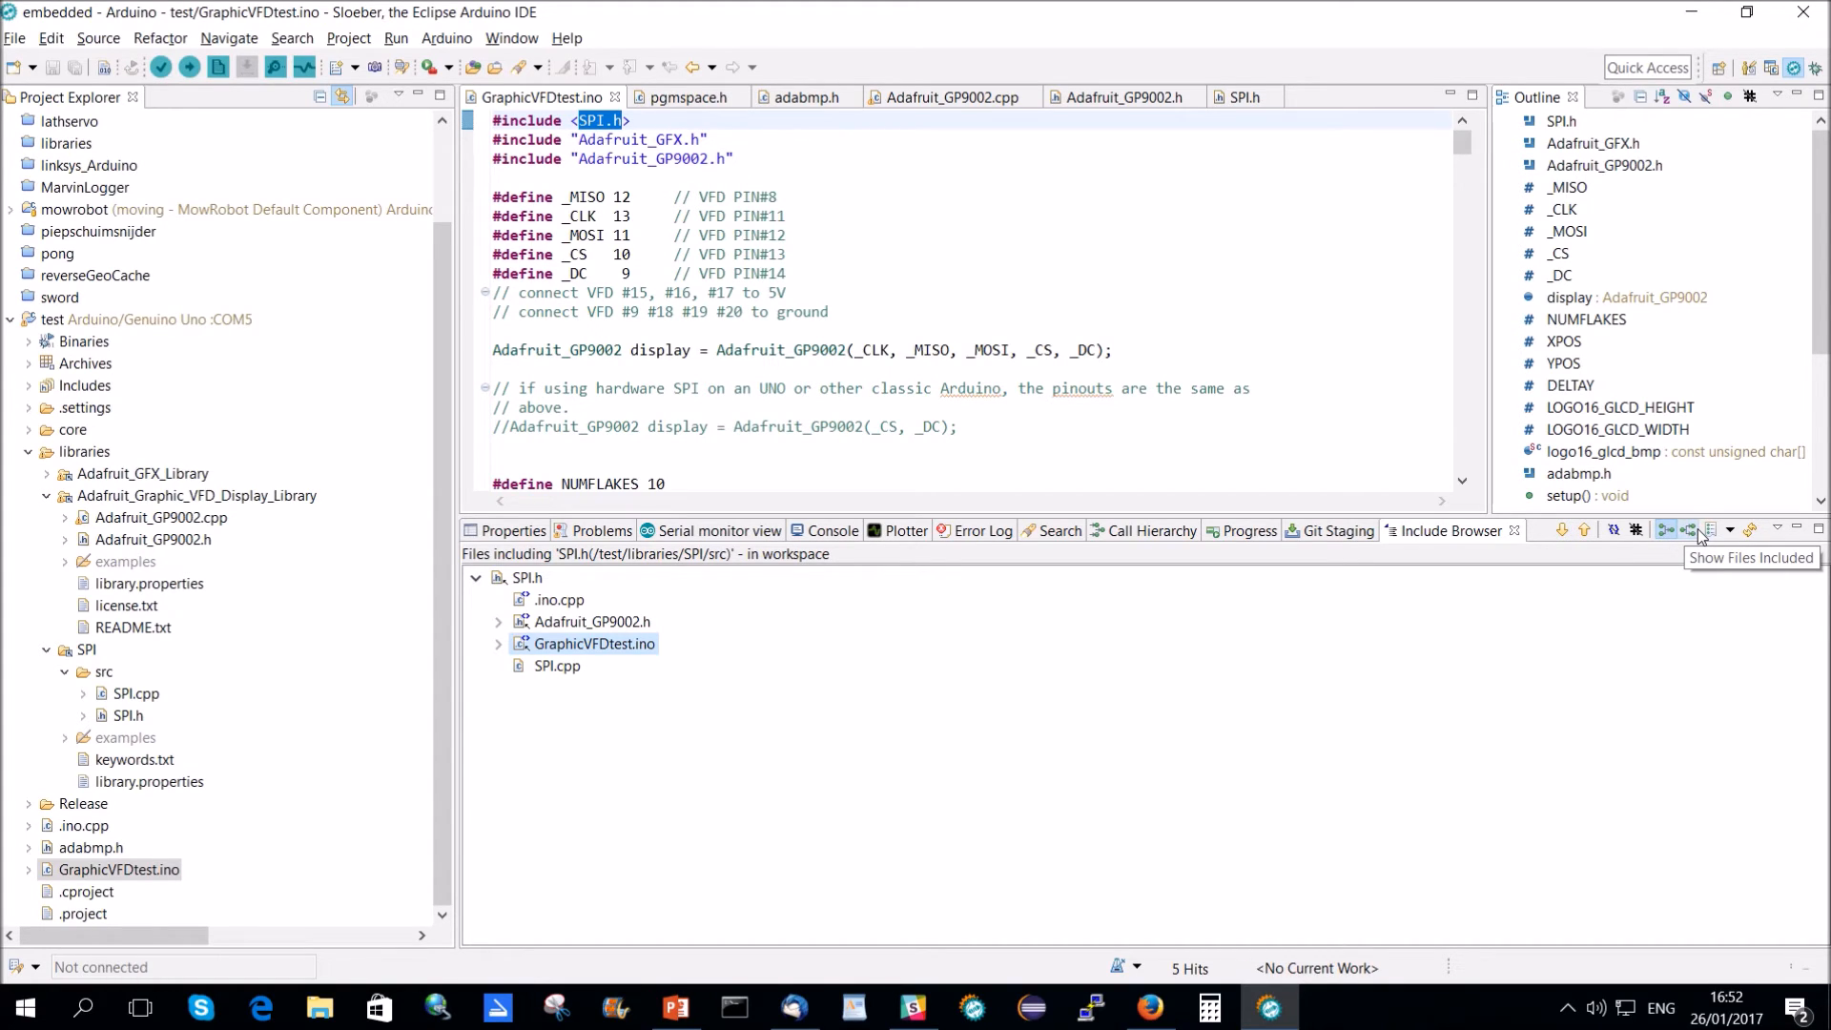
Switch the Include Browser to show files included by SPI.h, listing Arduino.h.
click(1665, 530)
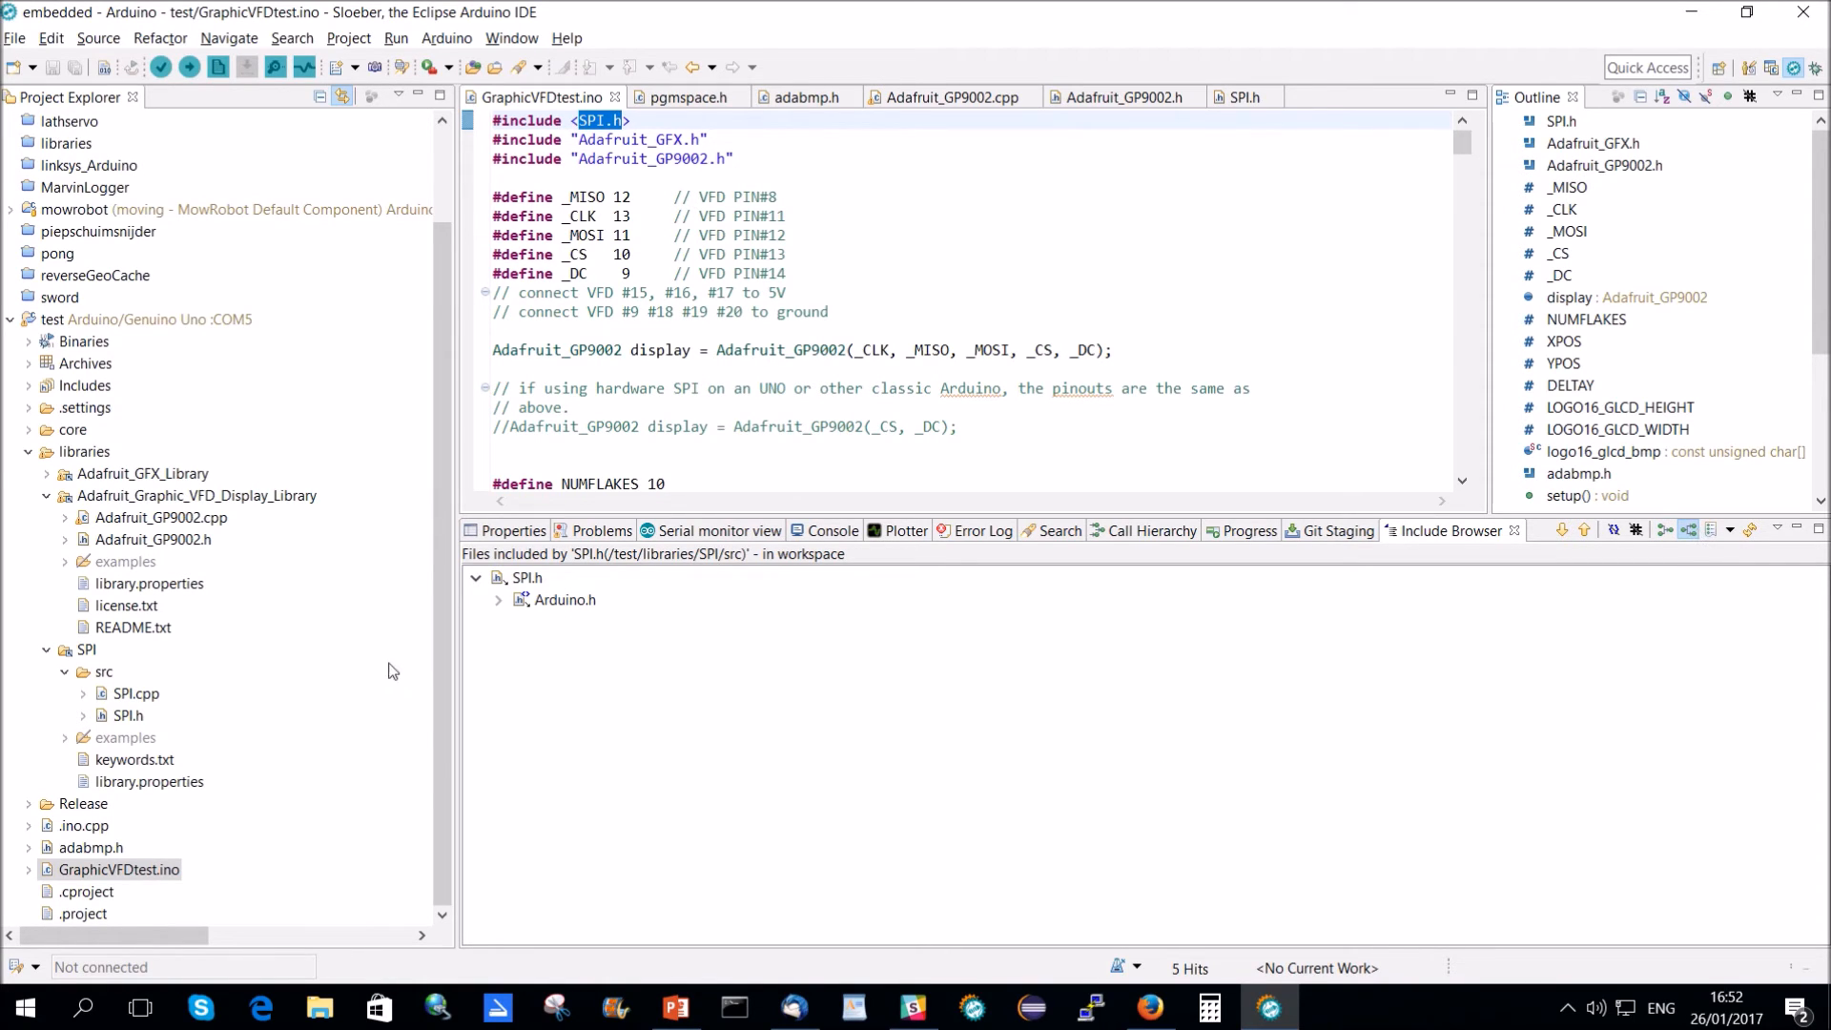
mouse_move(566, 620)
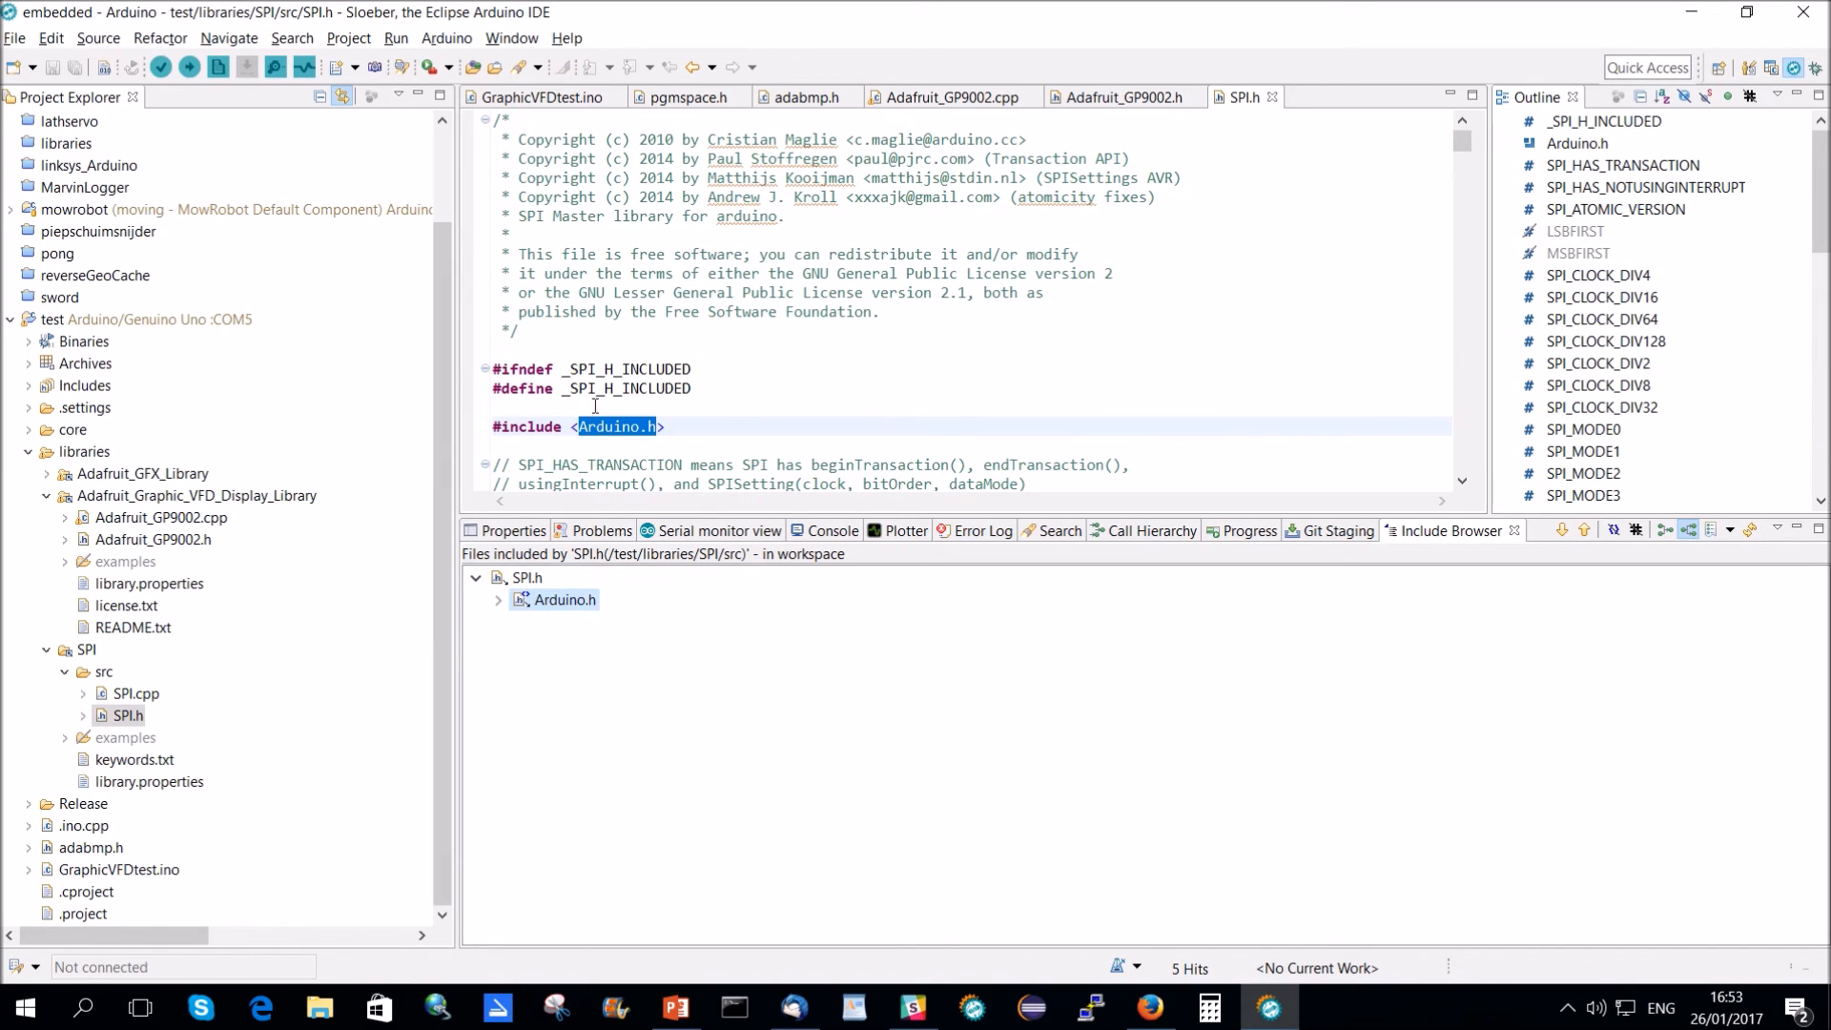
mouse_move(654, 437)
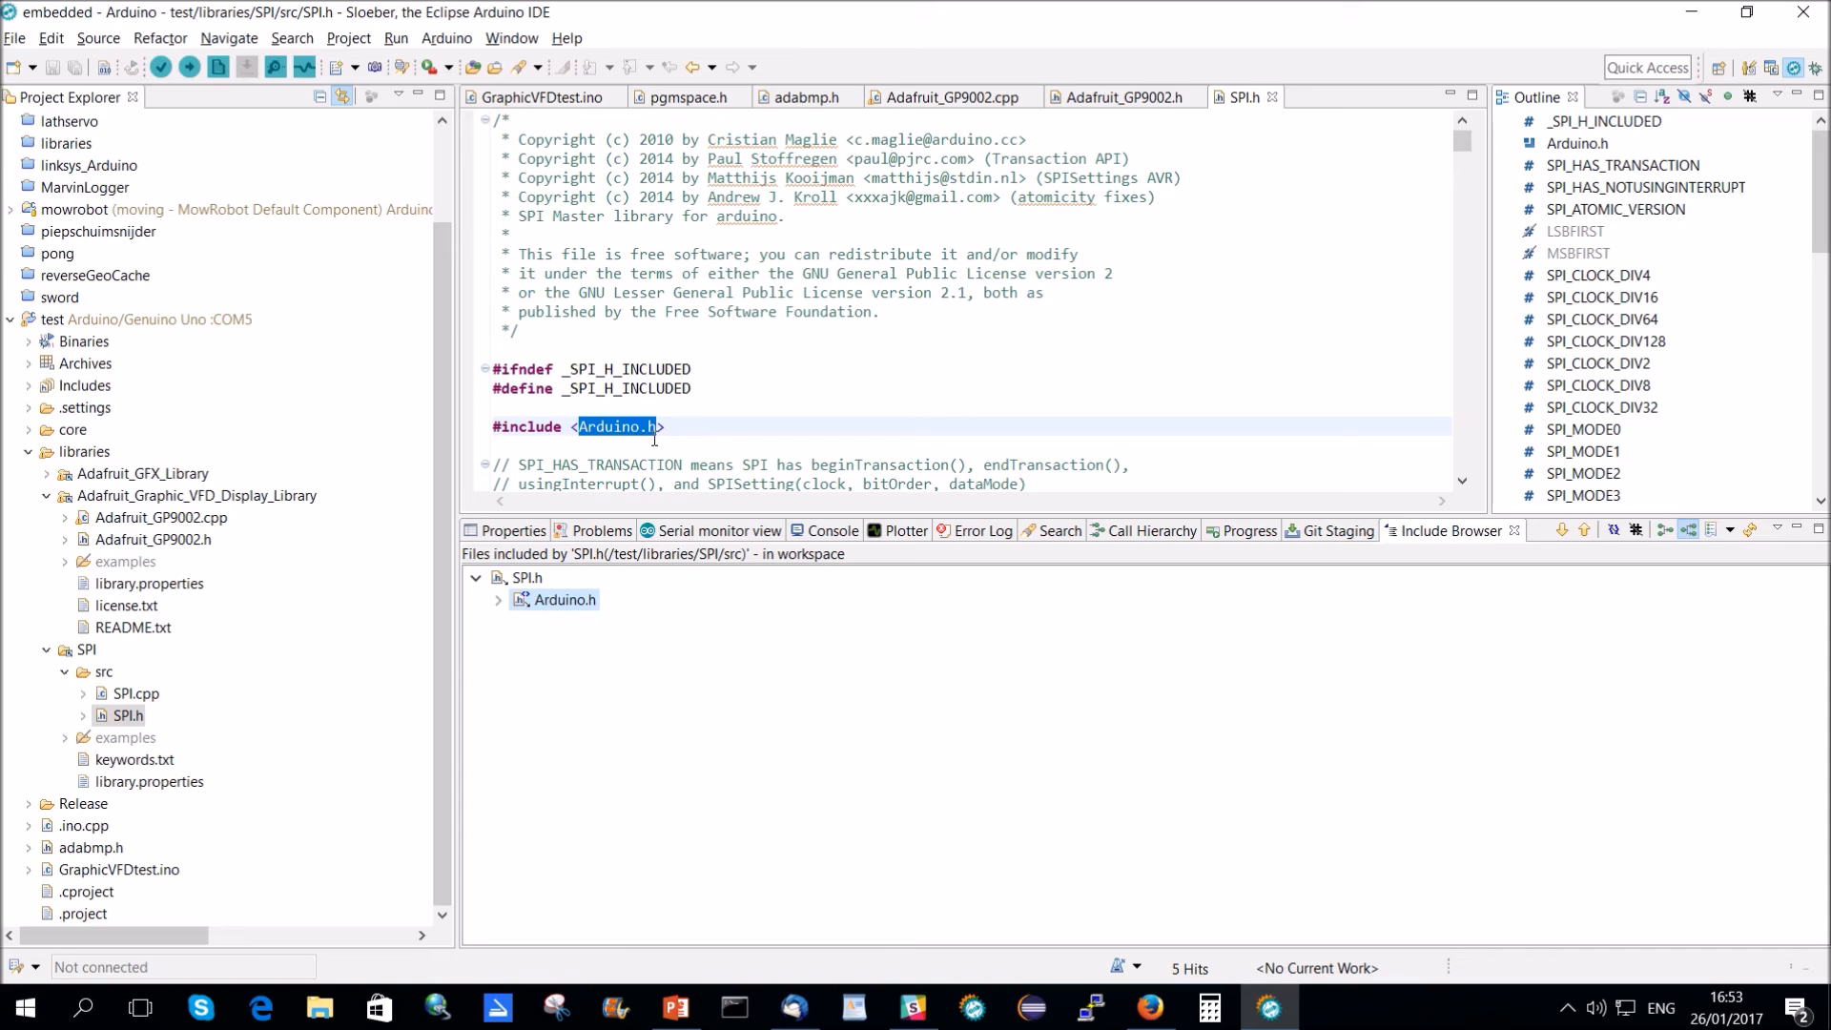